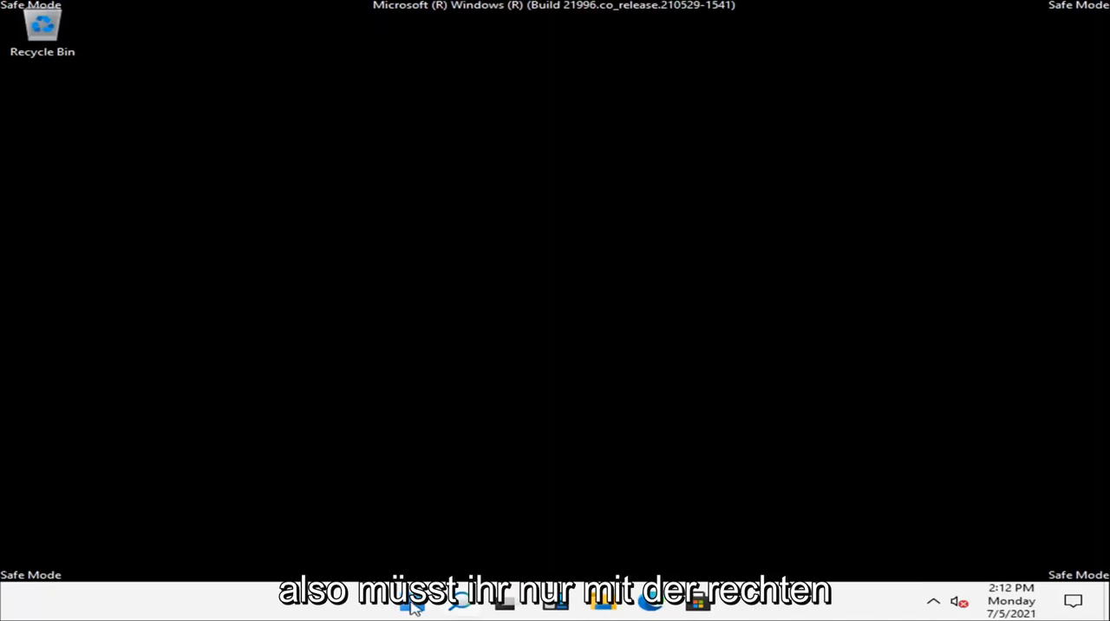
- Launch Task Manager from the Start quick menu and expand it to full process details
right_click(413, 600)
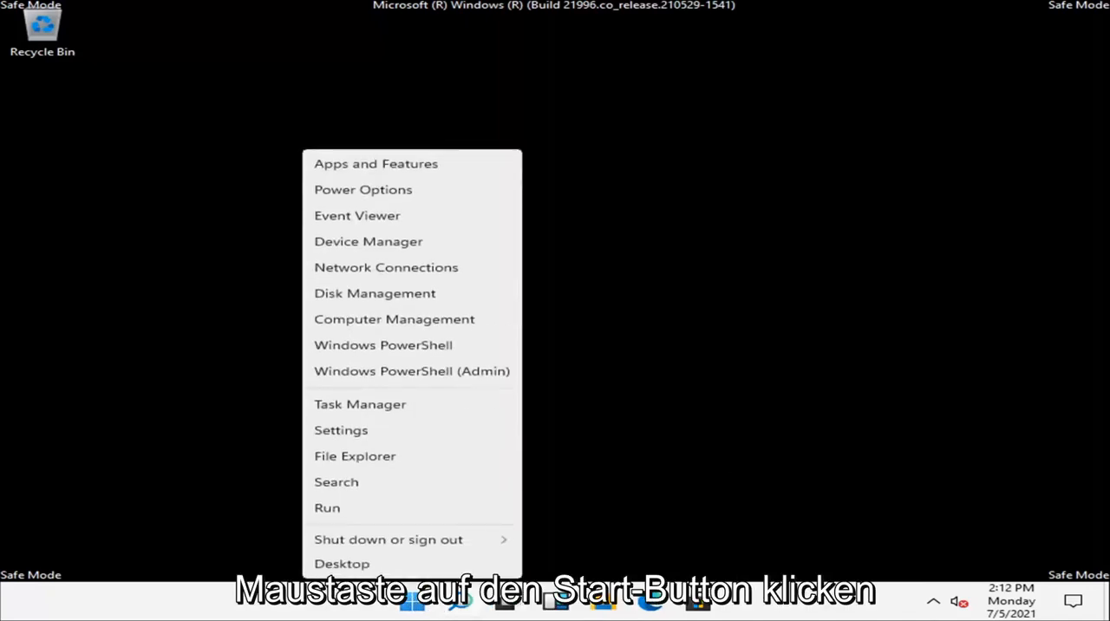
mouse_move(360, 404)
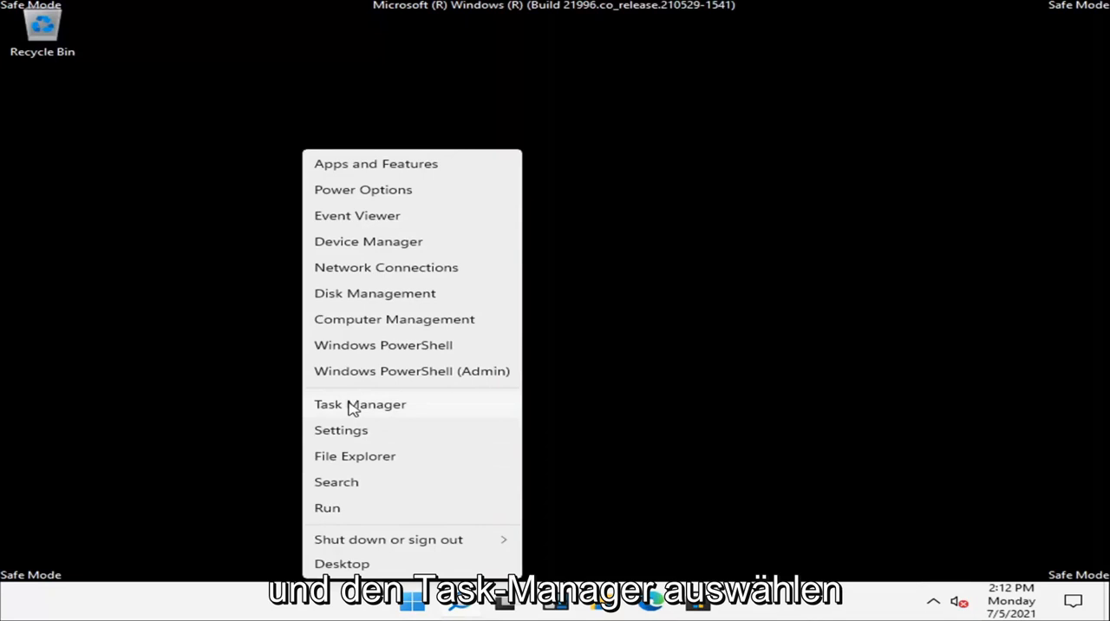
left_click(361, 404)
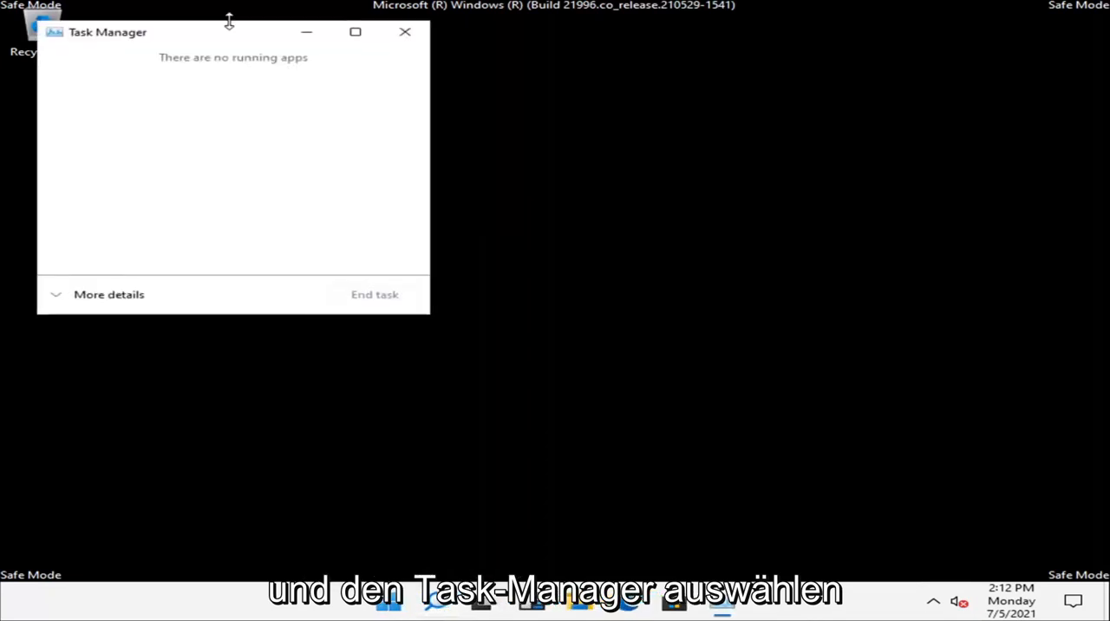
left_click(108, 295)
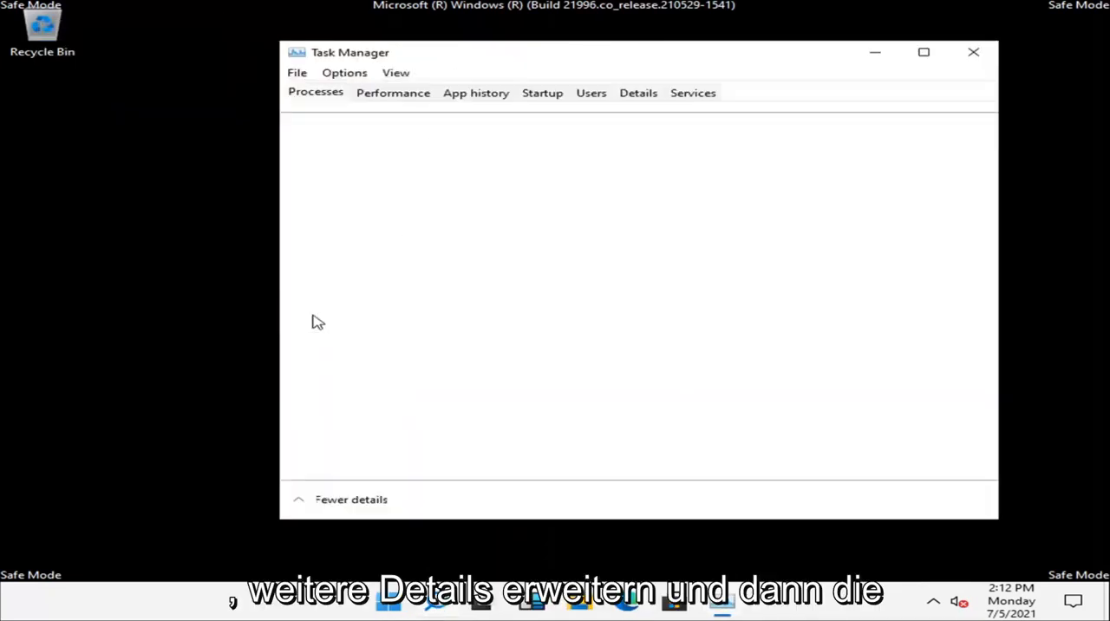
left_click(297, 73)
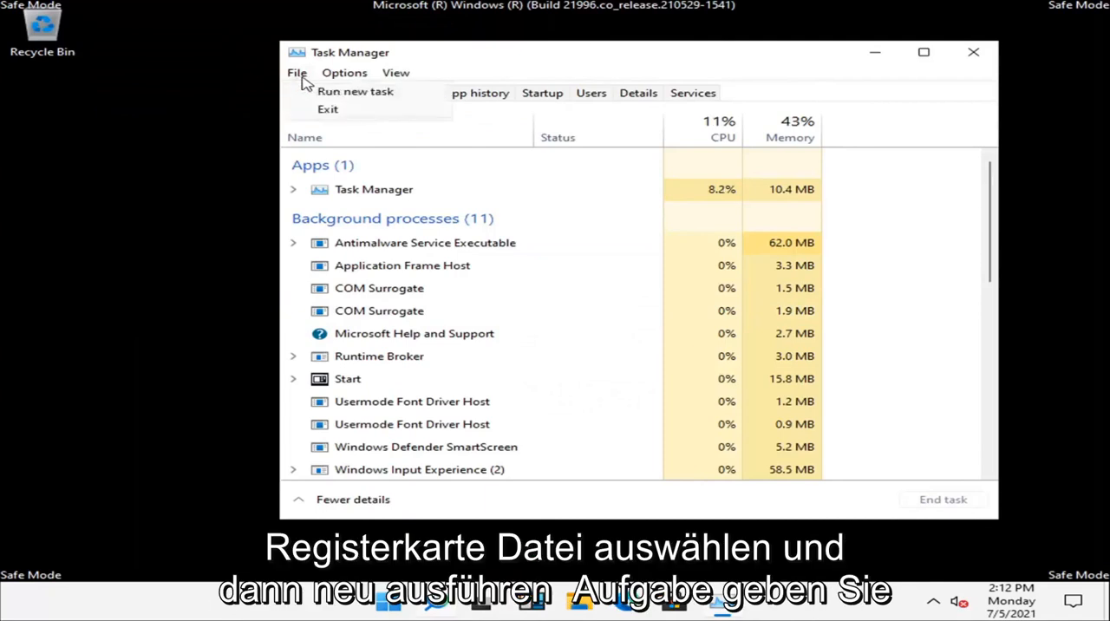
- Run a new task 'msconfig' to launch System Configuration
left_click(354, 90)
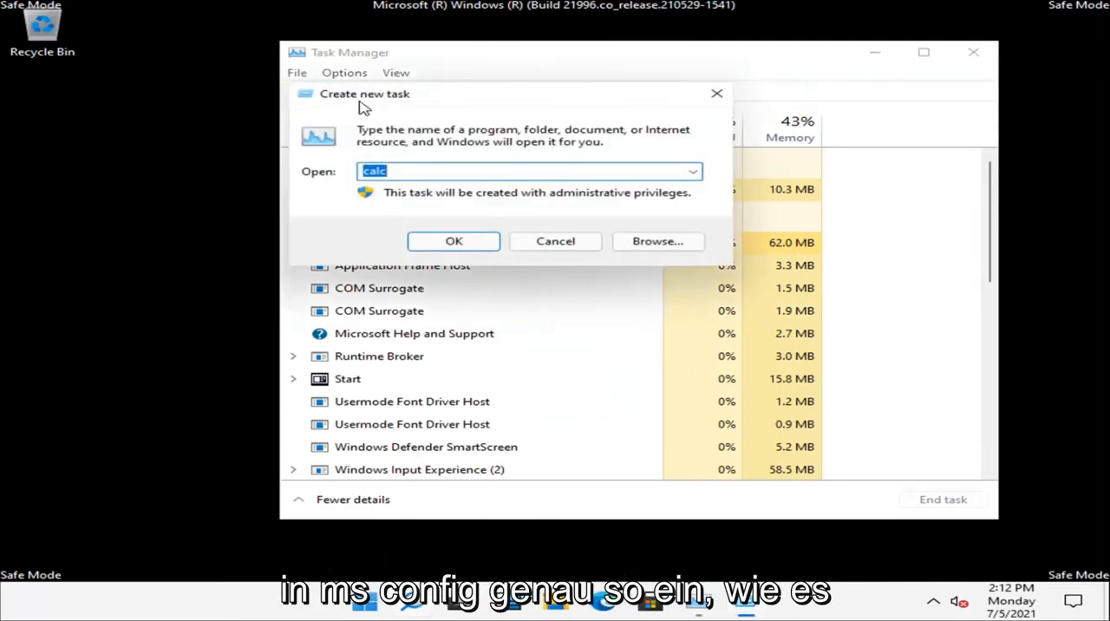
type("msconfig")
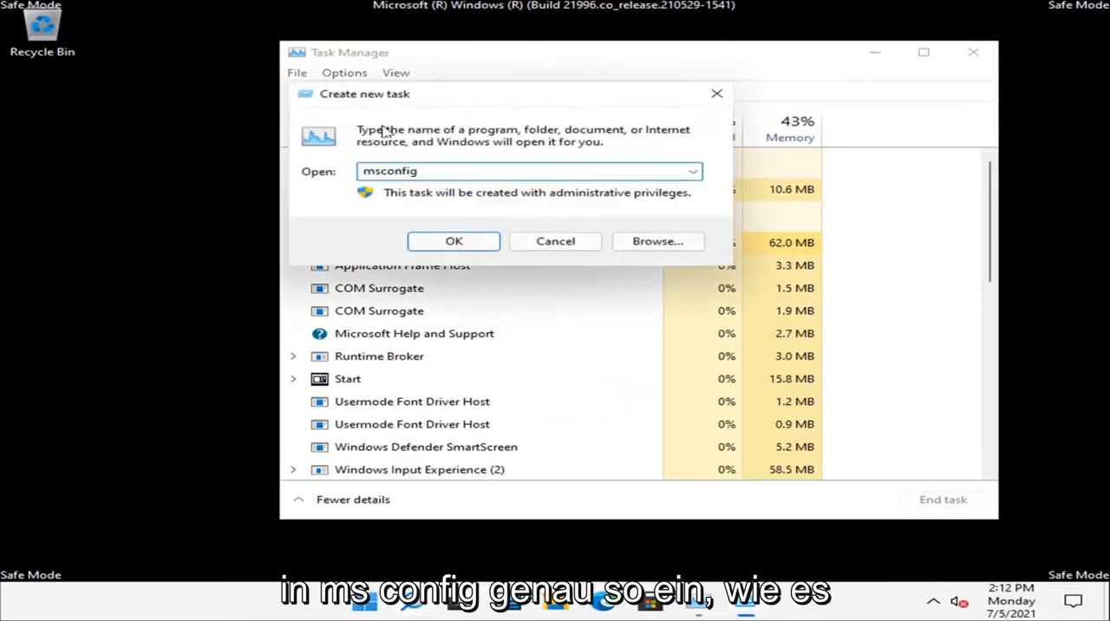
left_click(452, 241)
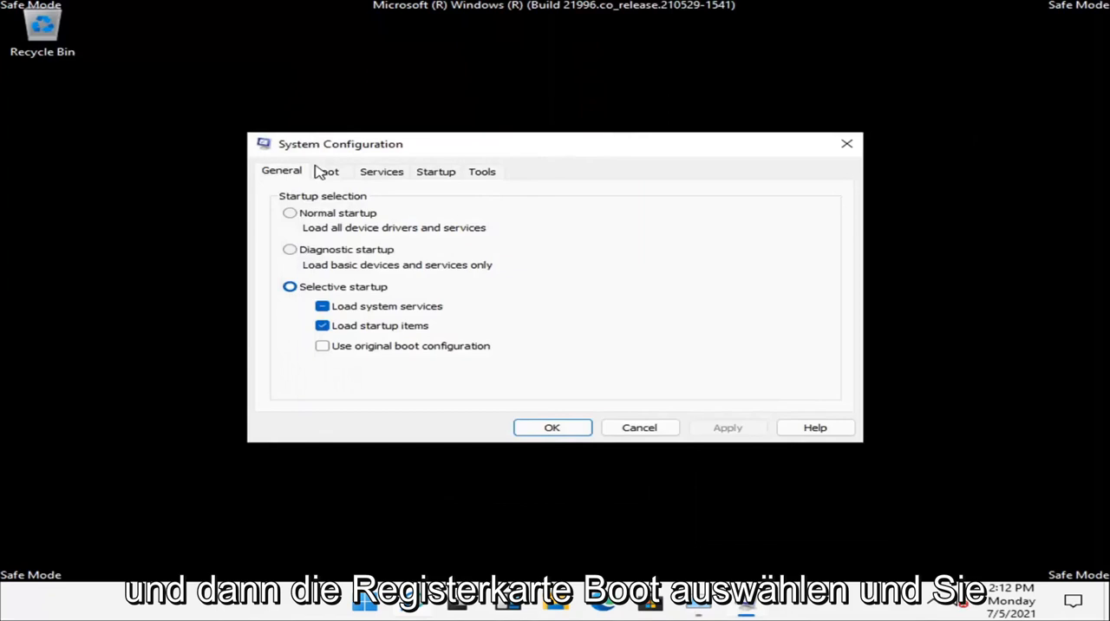
- Uncheck Safe boot on the Boot settings, apply it, and restart the computer
left_click(326, 169)
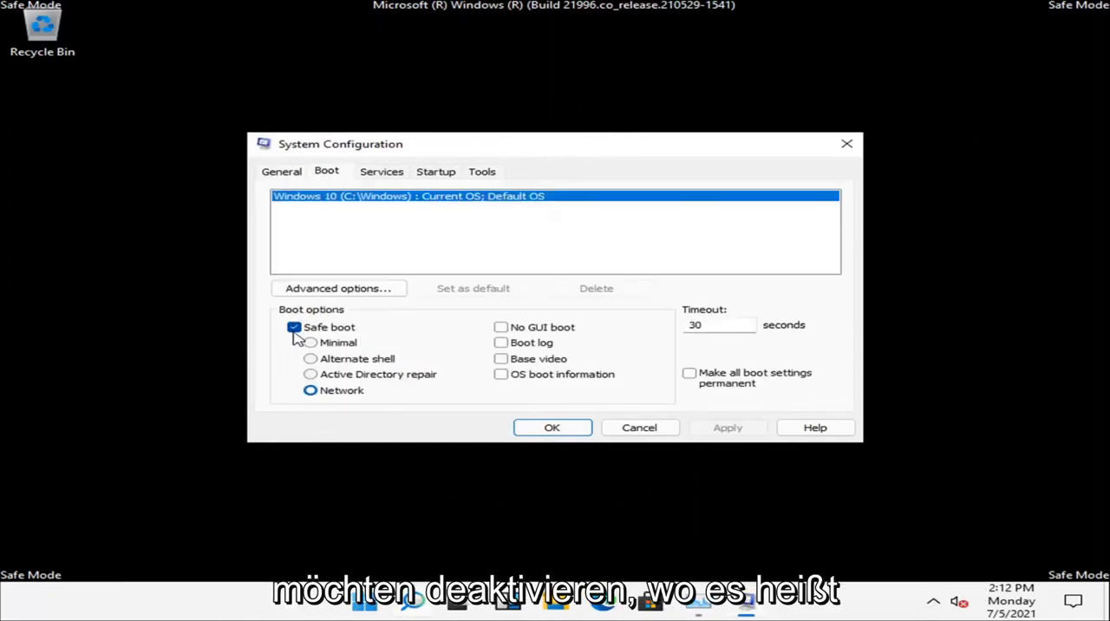
left_click(295, 326)
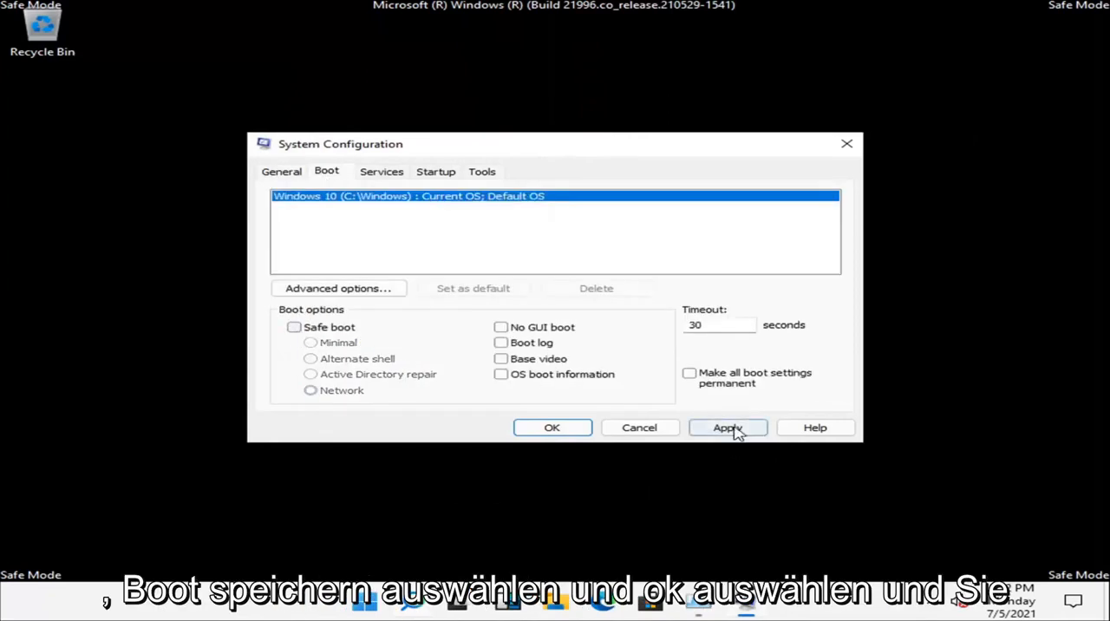
left_click(727, 426)
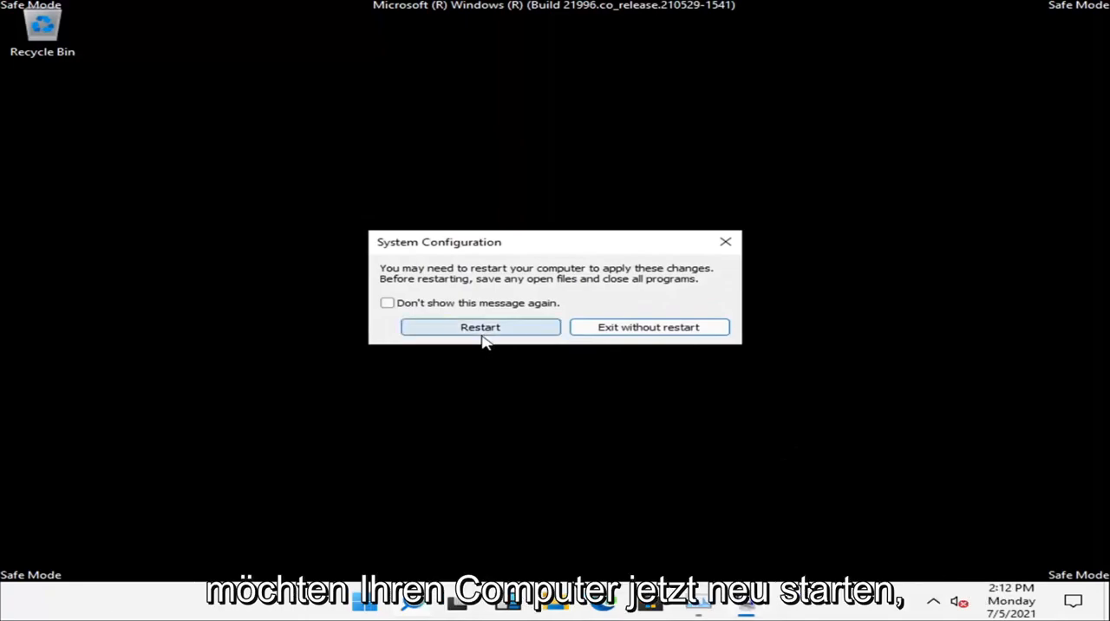
left_click(479, 326)
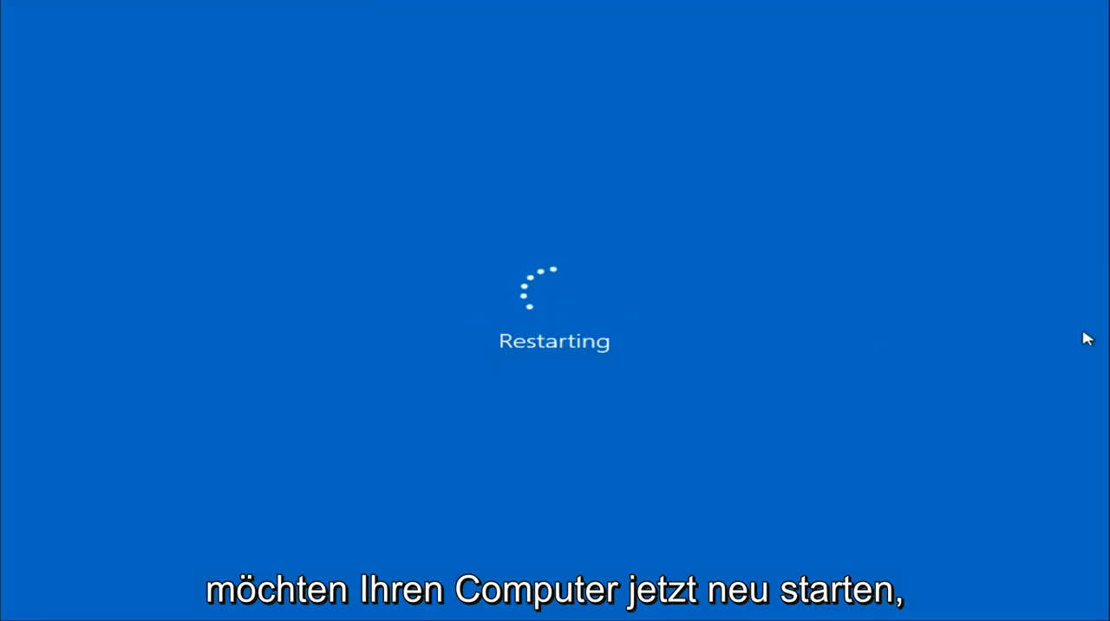